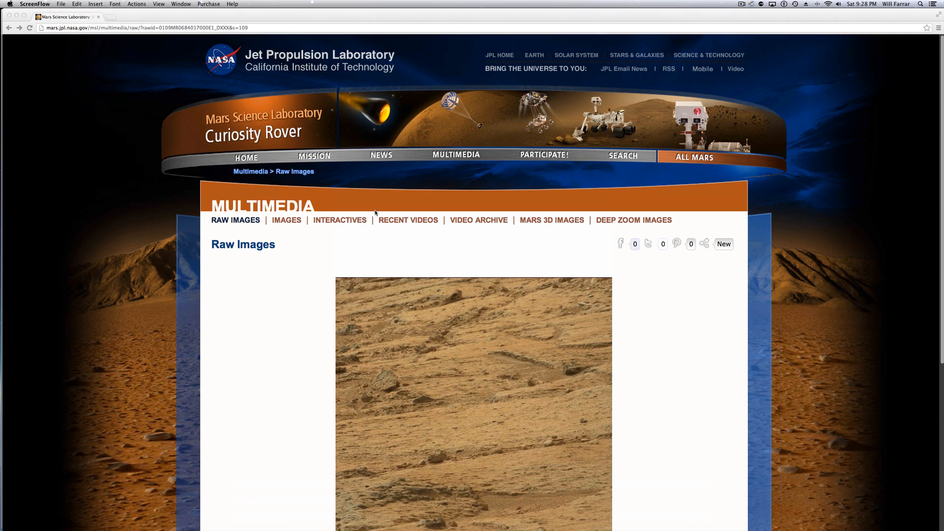
pyautogui.moveTo(227, 14)
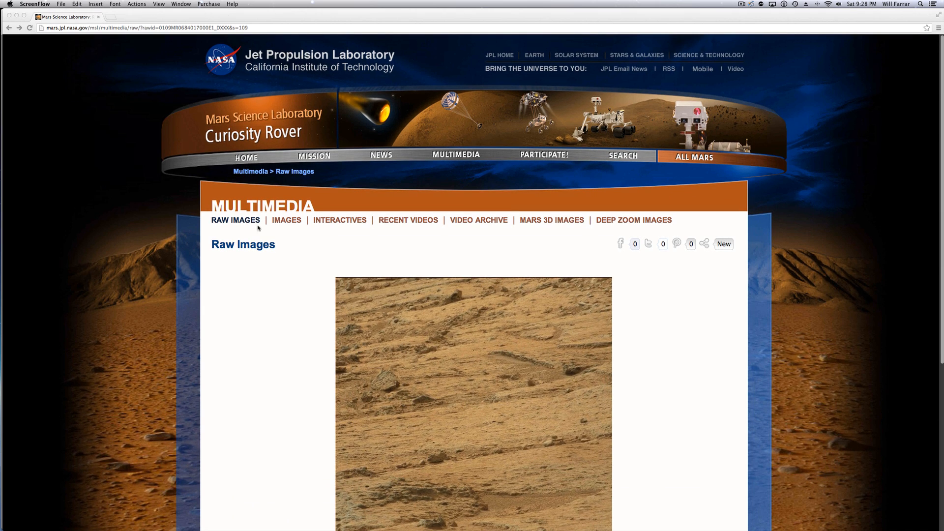
pyautogui.moveTo(362, 302)
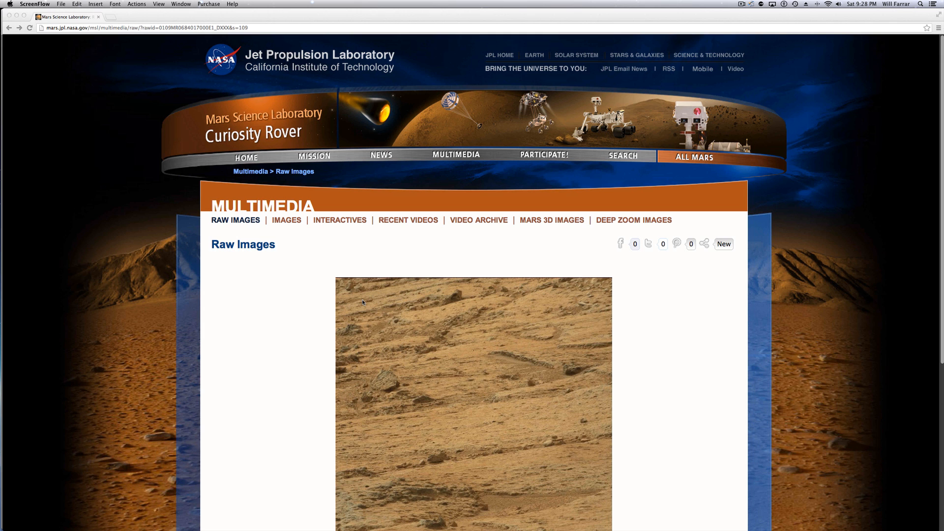
# Step: Zoom in one level on the Mars rock photo with the Adjust Color panel showing
pyautogui.scroll(-3)
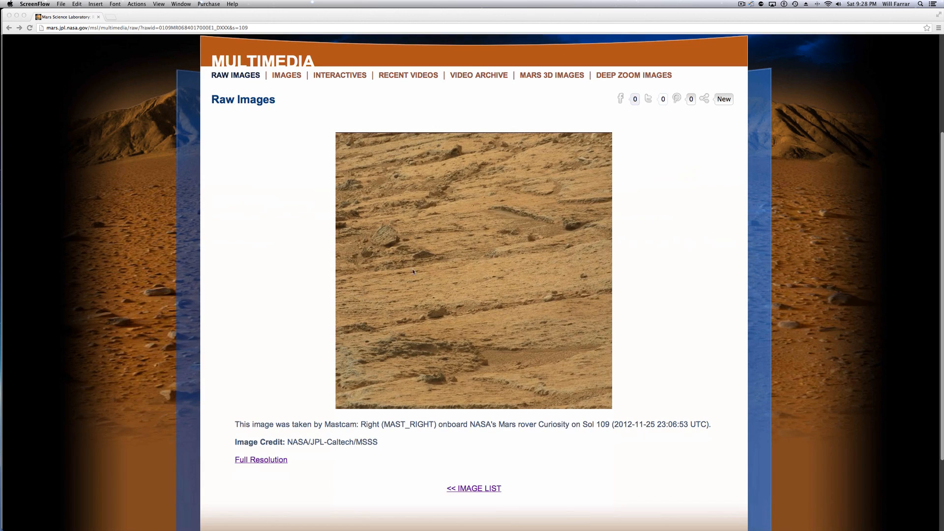
pyautogui.scroll(3)
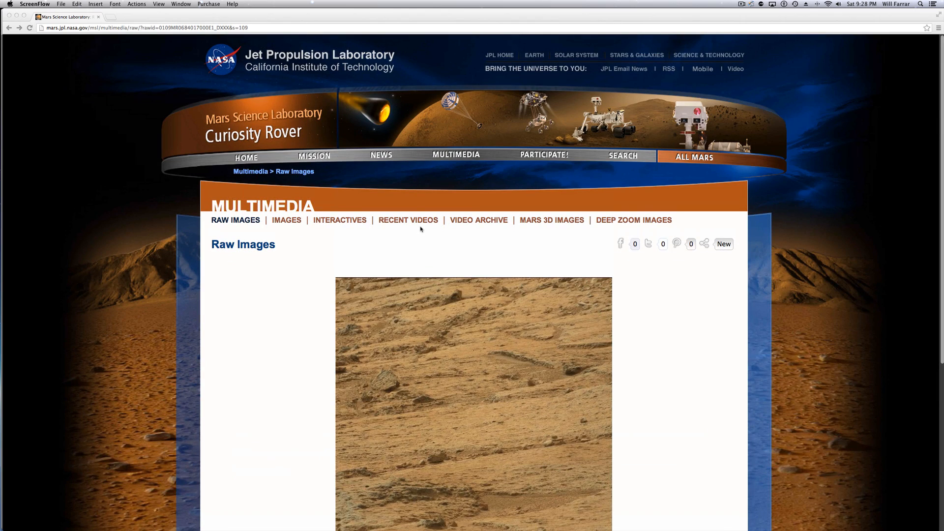
pyautogui.moveTo(267, 138)
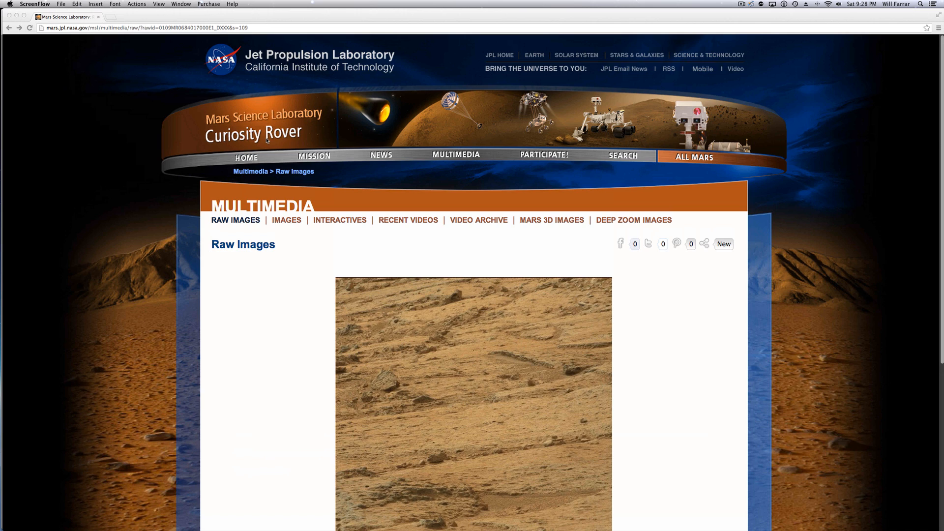
pyautogui.scroll(-3)
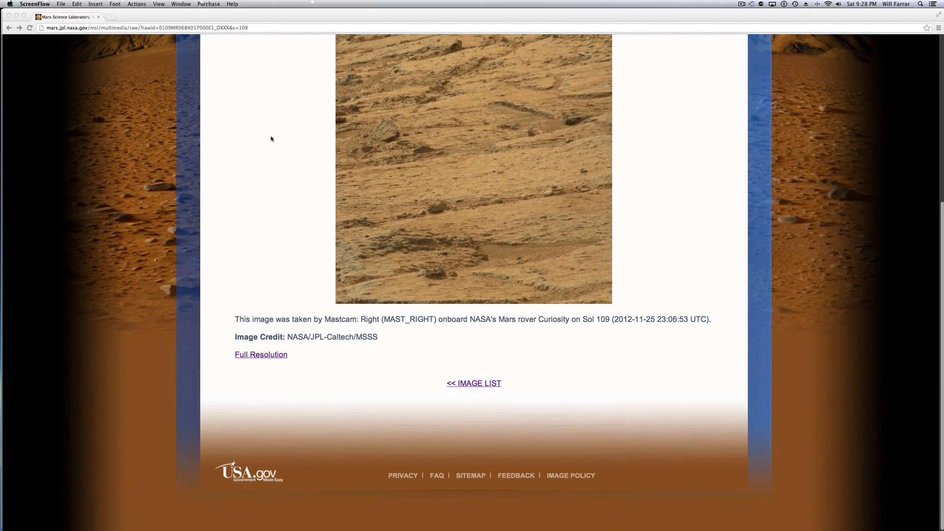
pyautogui.scroll(3)
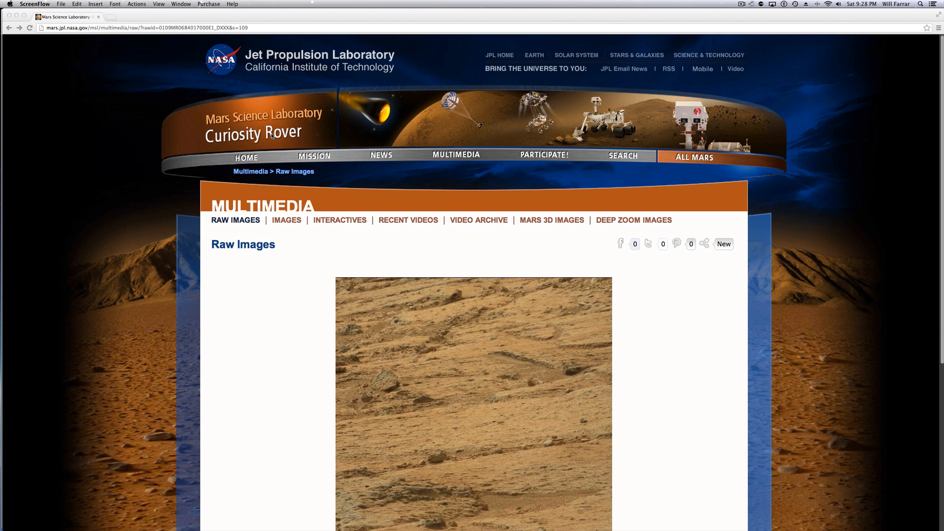
pyautogui.moveTo(66, 53)
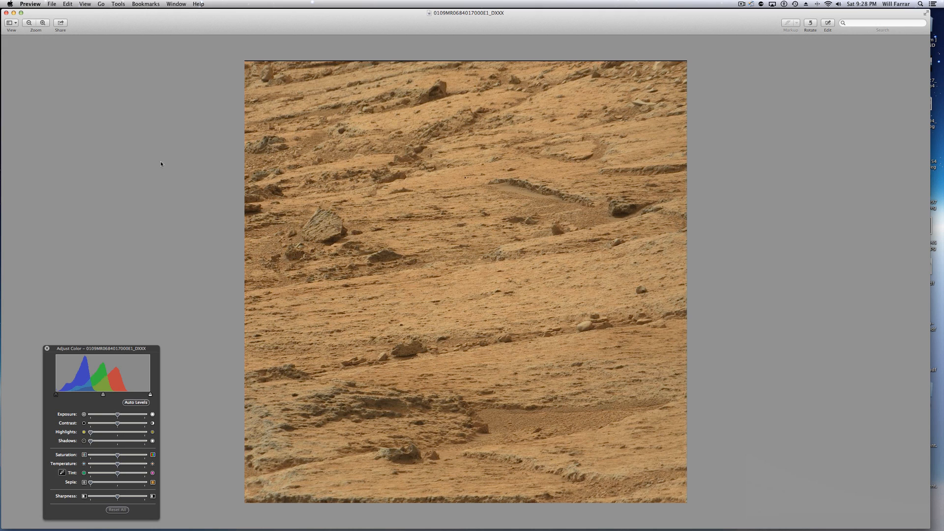
pyautogui.moveTo(522, 187)
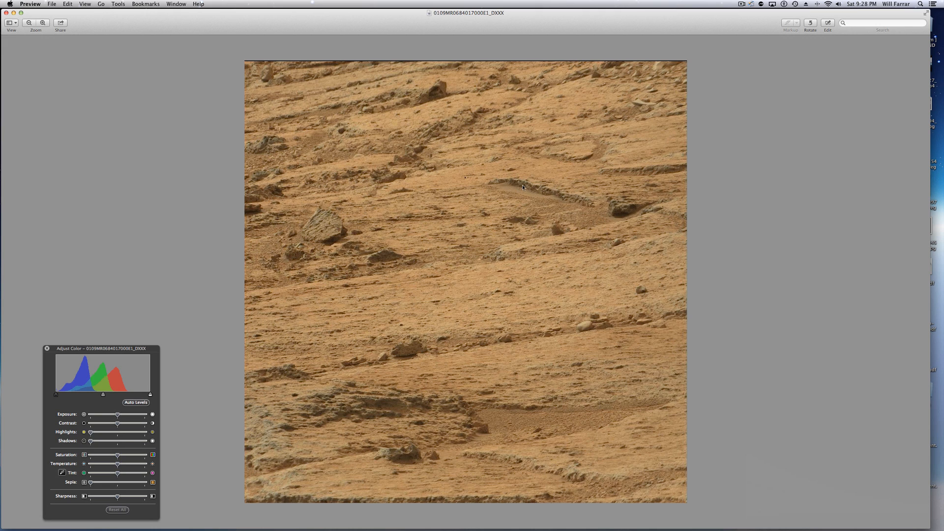
pyautogui.moveTo(356, 254)
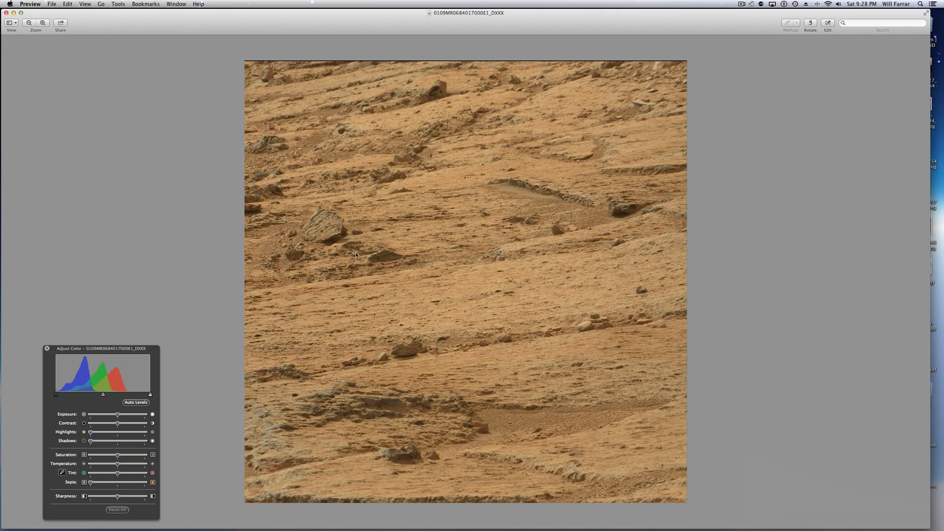
pyautogui.moveTo(532, 245)
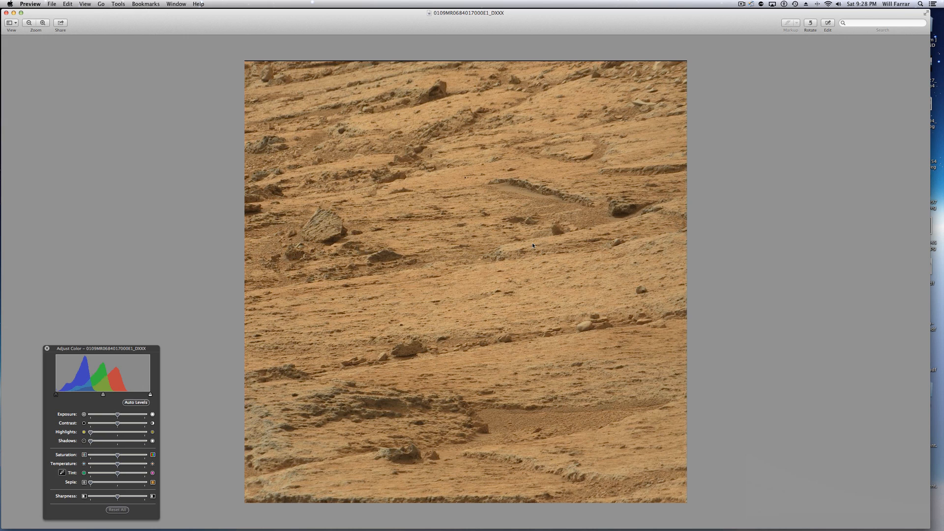
pyautogui.moveTo(583, 296)
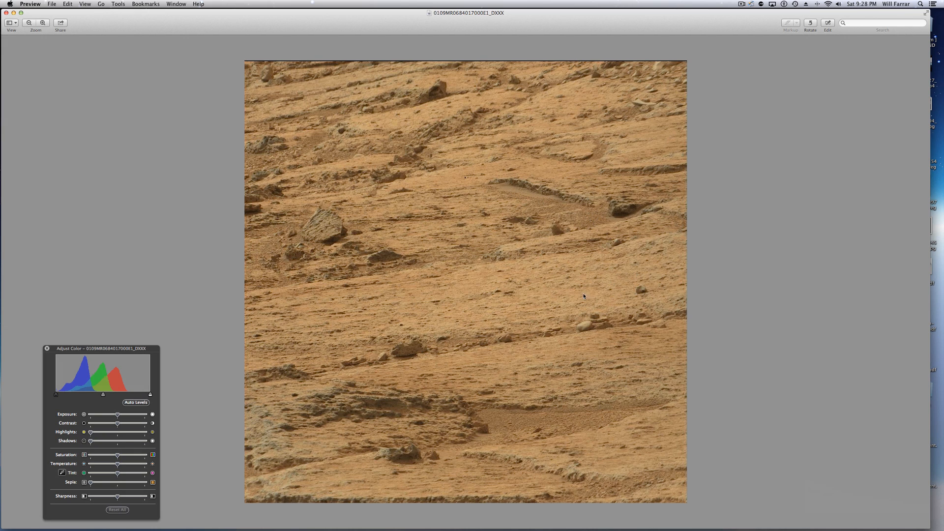
pyautogui.moveTo(252, 272)
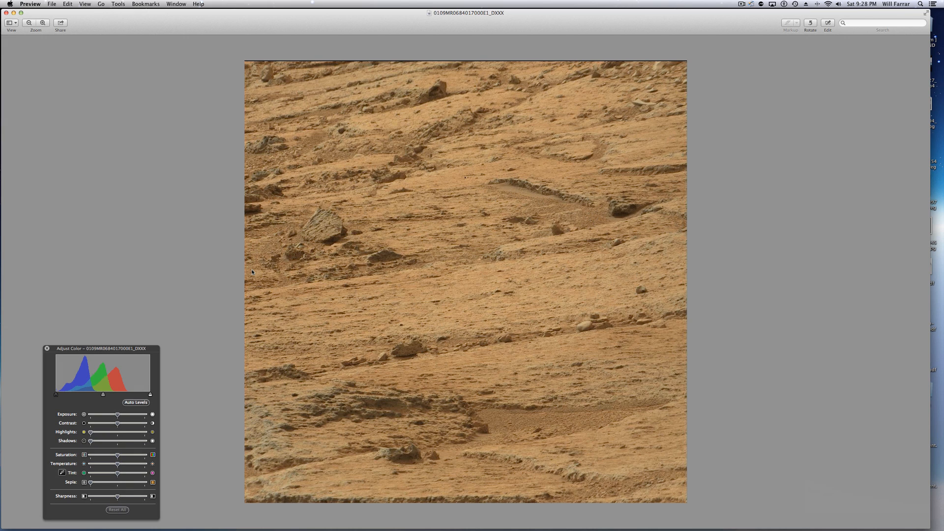
pyautogui.moveTo(386, 128)
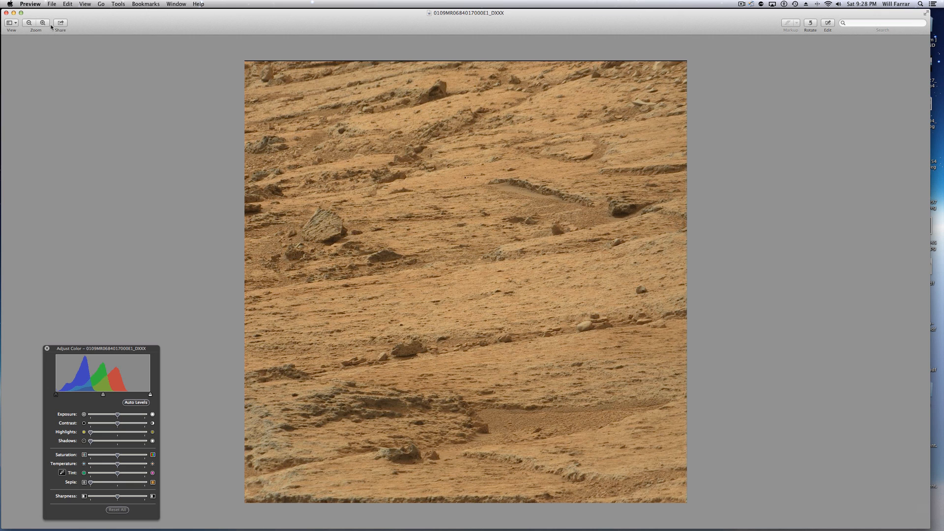
pyautogui.moveTo(418, 146)
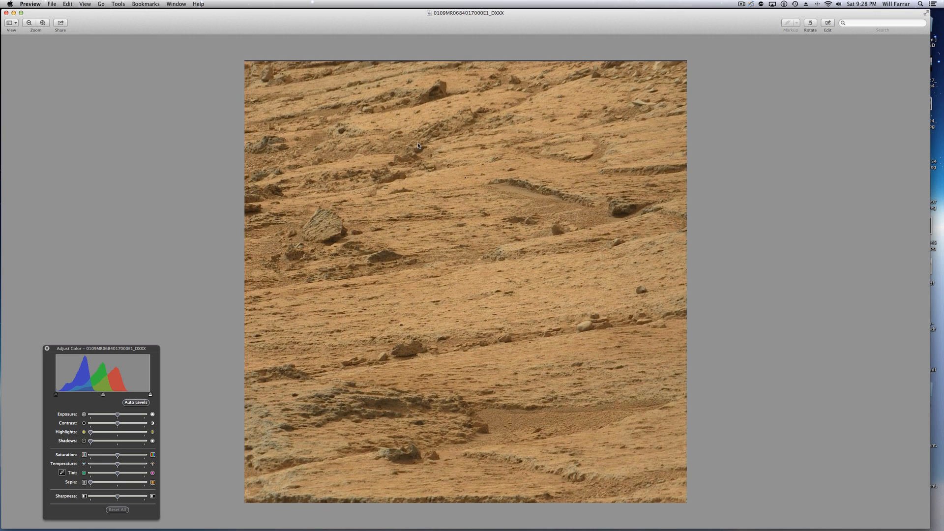
pyautogui.moveTo(433, 127)
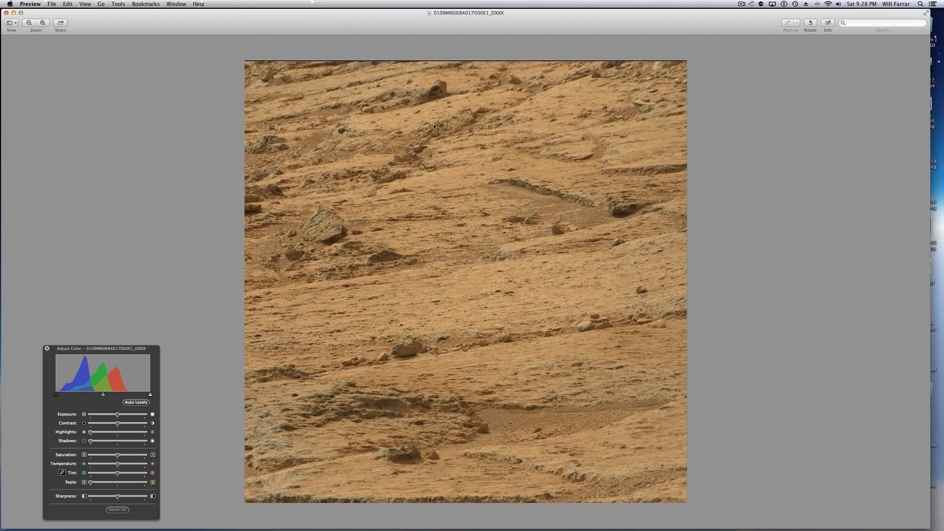
pyautogui.moveTo(416, 148)
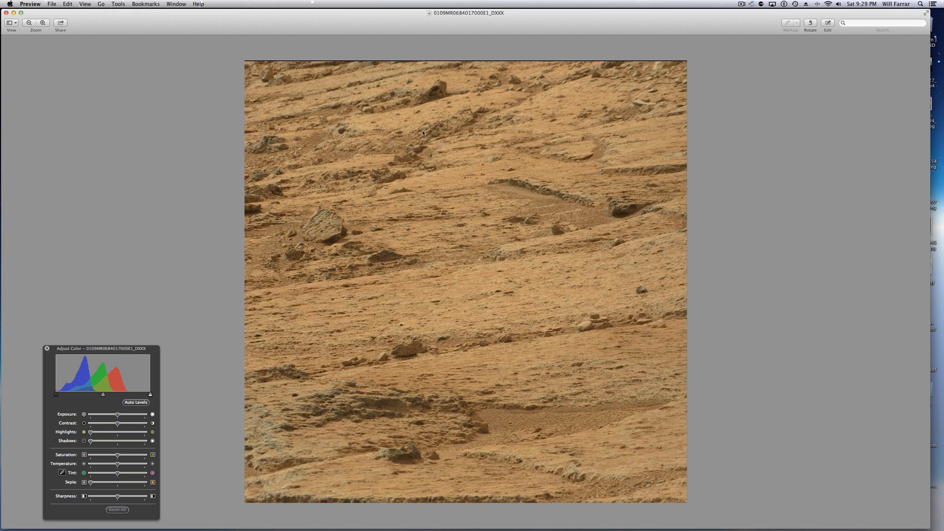
pyautogui.click(43, 23)
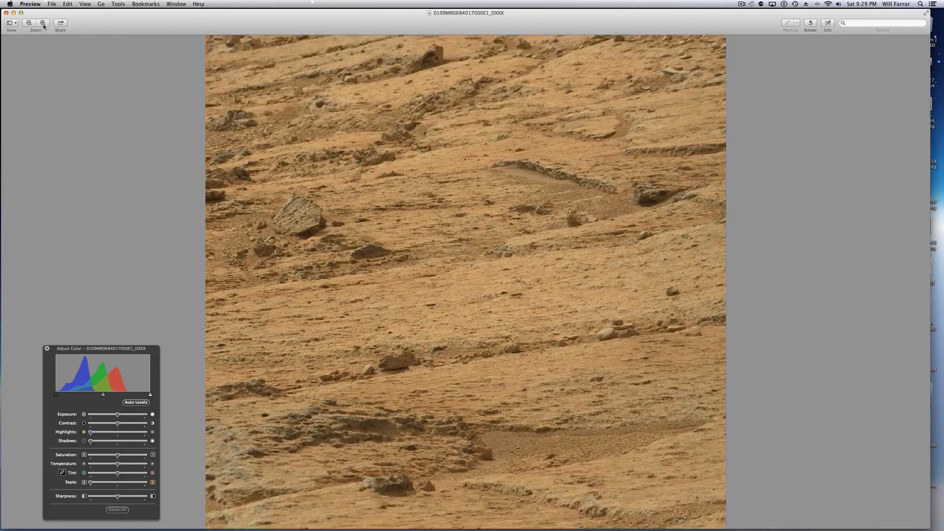
# Step: Zoom in a second level to magnify the rock surface layers
pyautogui.click(42, 23)
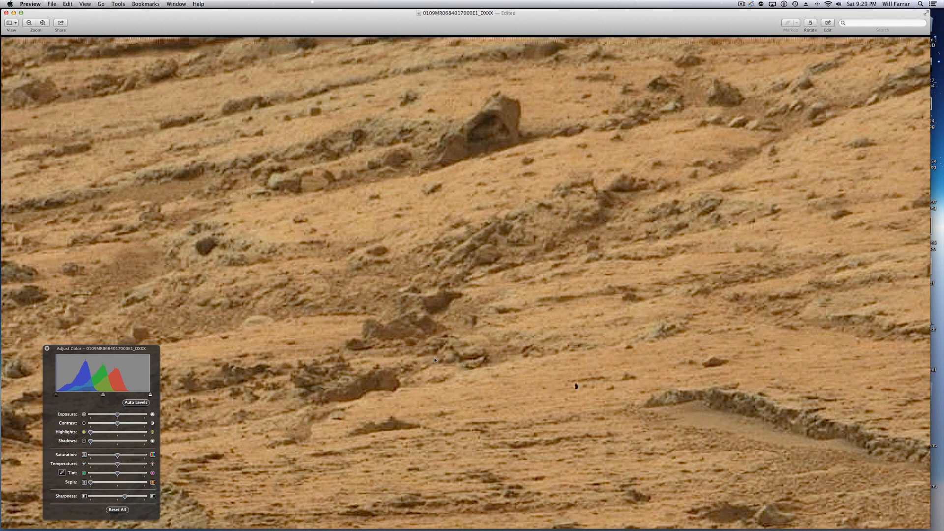
pyautogui.moveTo(503, 219)
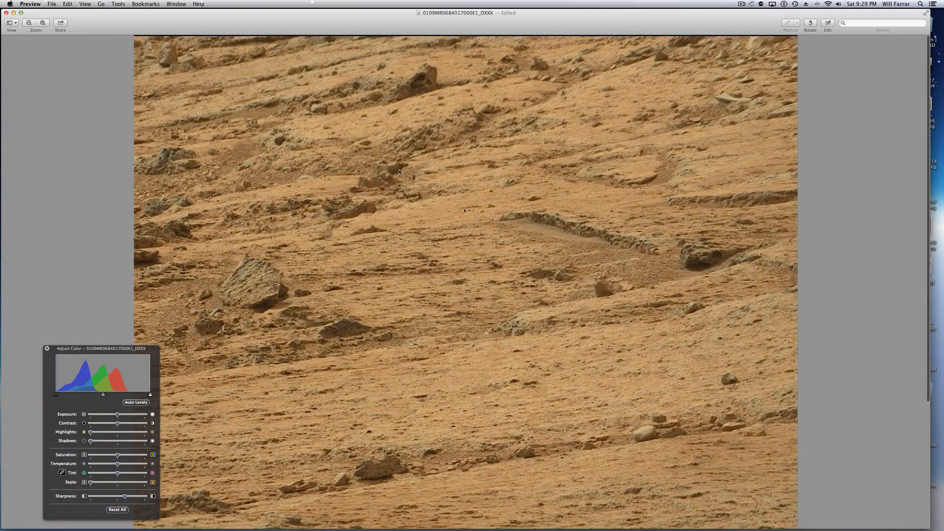
pyautogui.moveTo(410, 149)
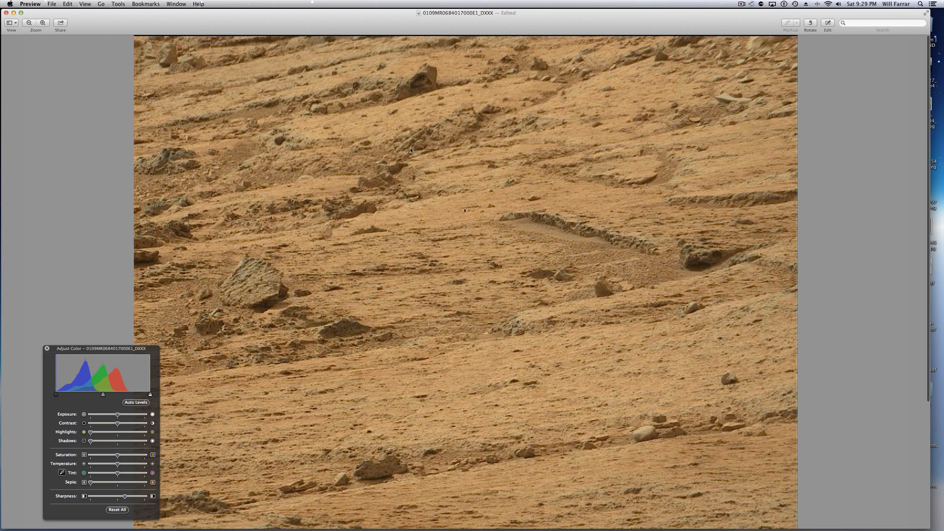
pyautogui.moveTo(379, 176)
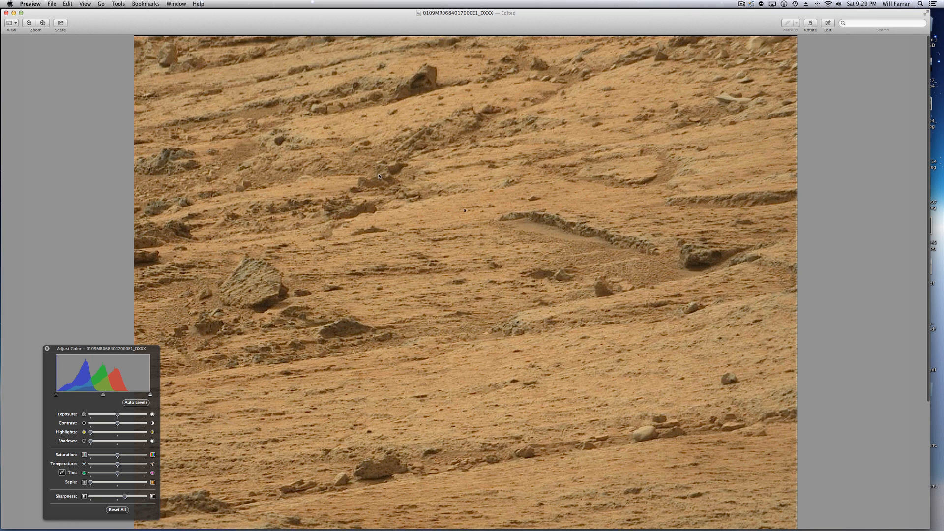
pyautogui.moveTo(281, 302)
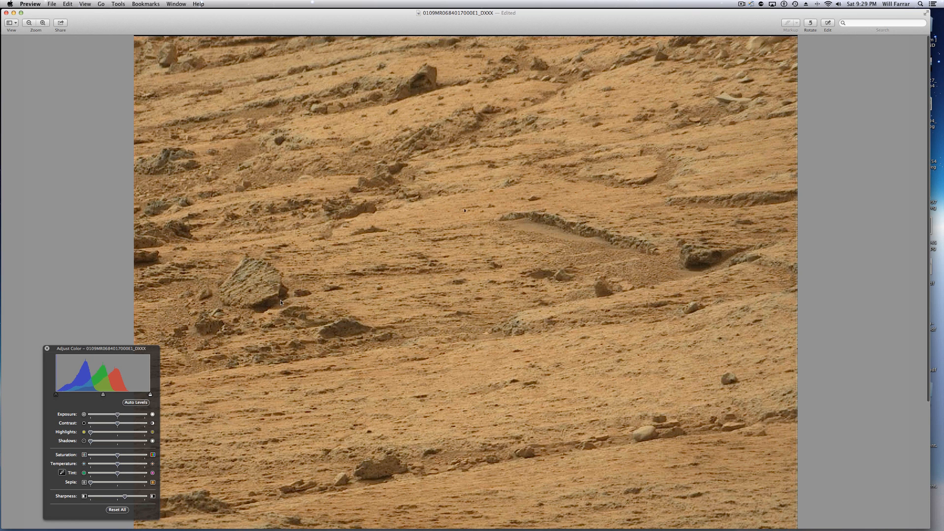
pyautogui.moveTo(414, 146)
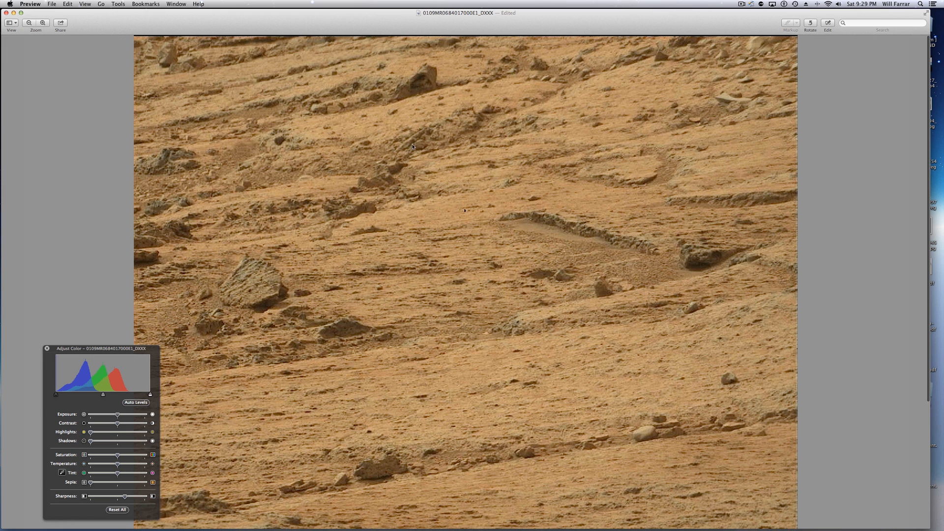
pyautogui.moveTo(425, 139)
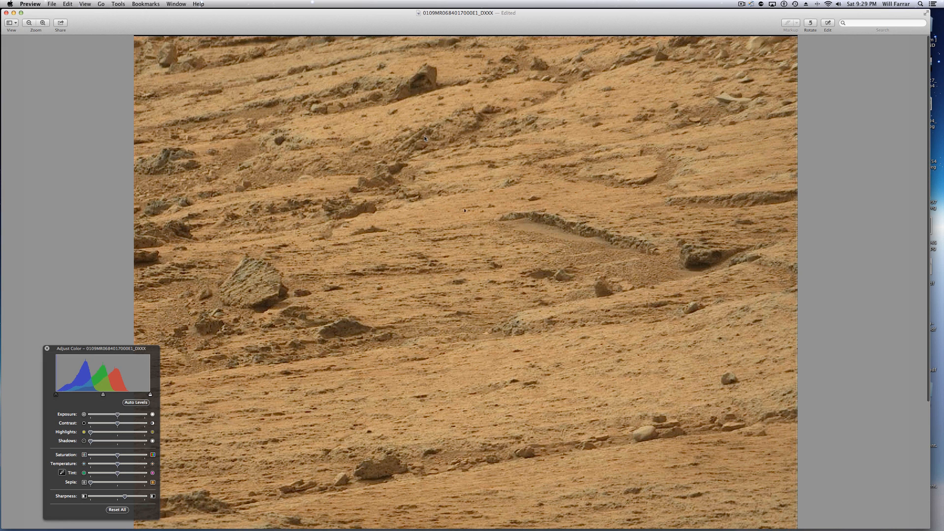
pyautogui.moveTo(424, 148)
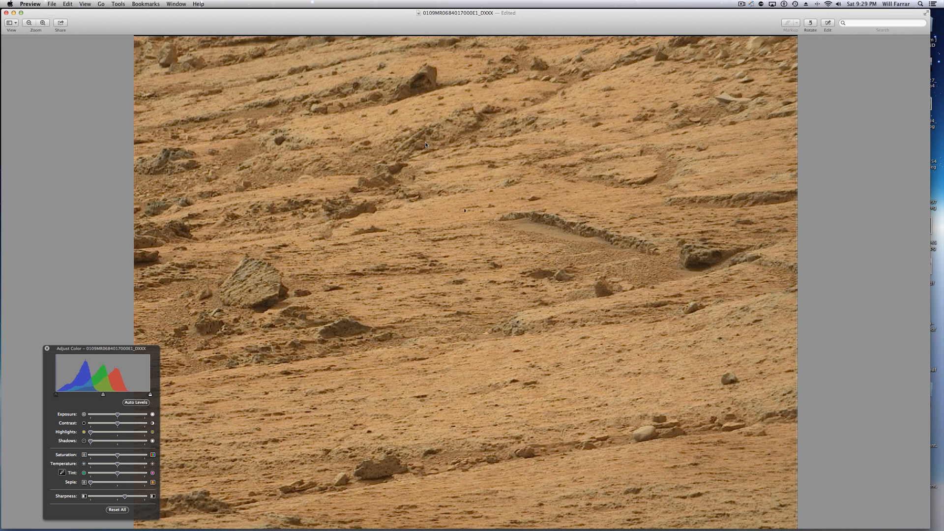
pyautogui.moveTo(415, 154)
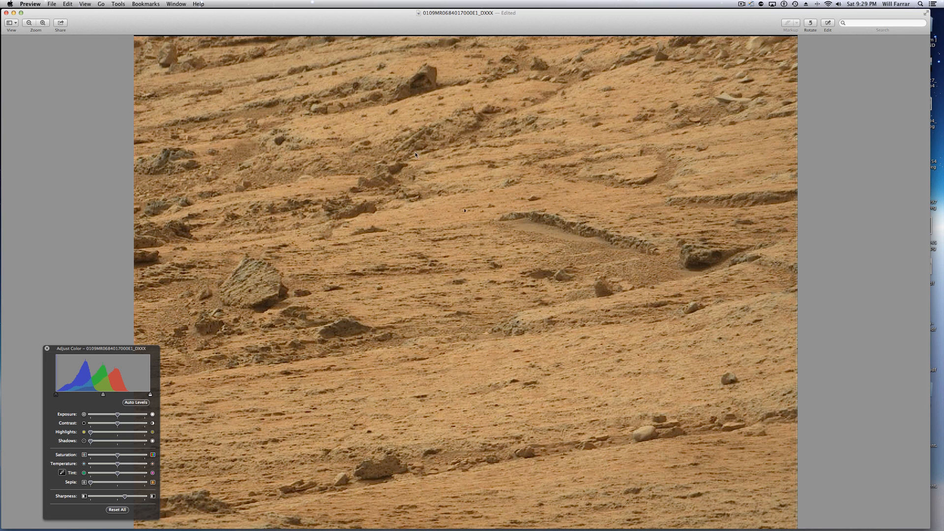
pyautogui.moveTo(433, 127)
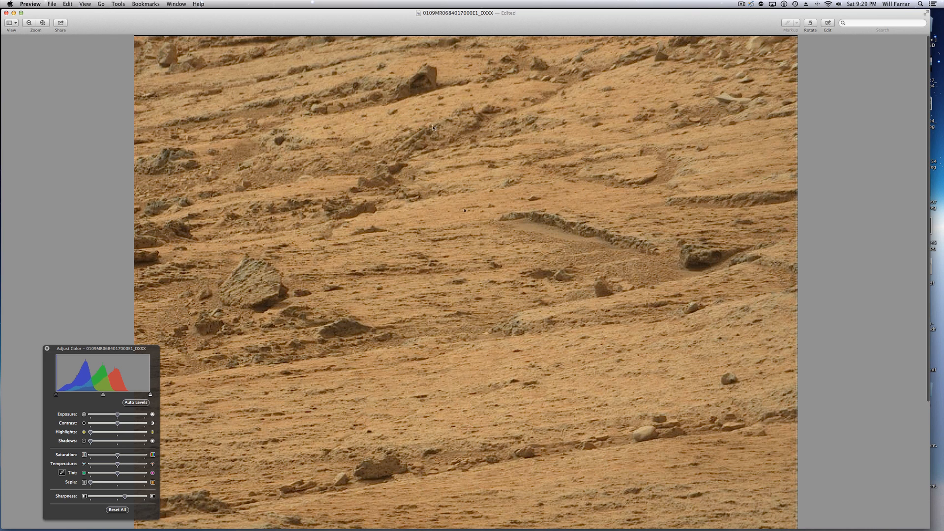
pyautogui.moveTo(390, 154)
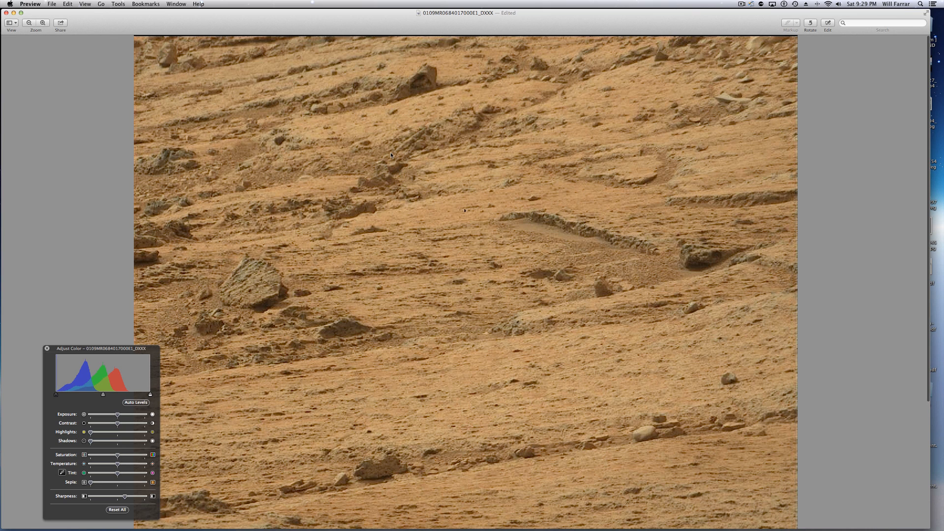
pyautogui.moveTo(431, 126)
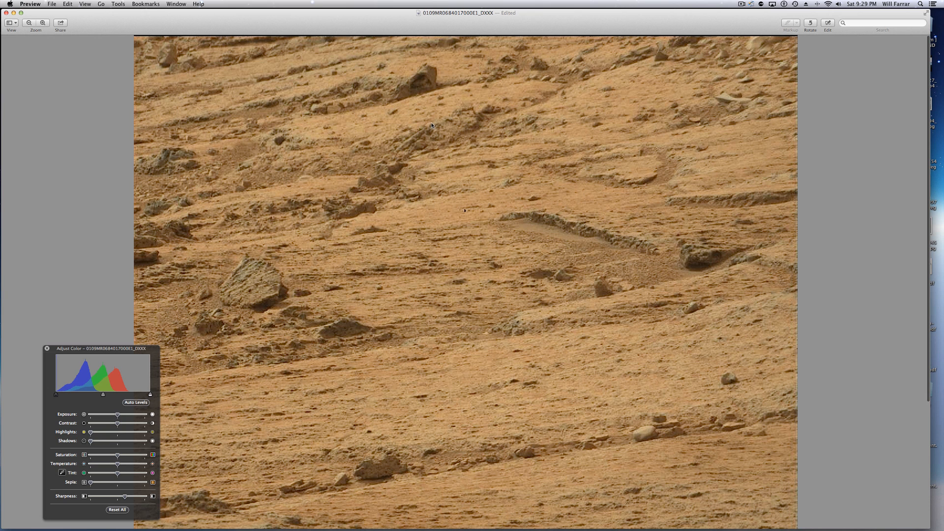
pyautogui.moveTo(421, 119)
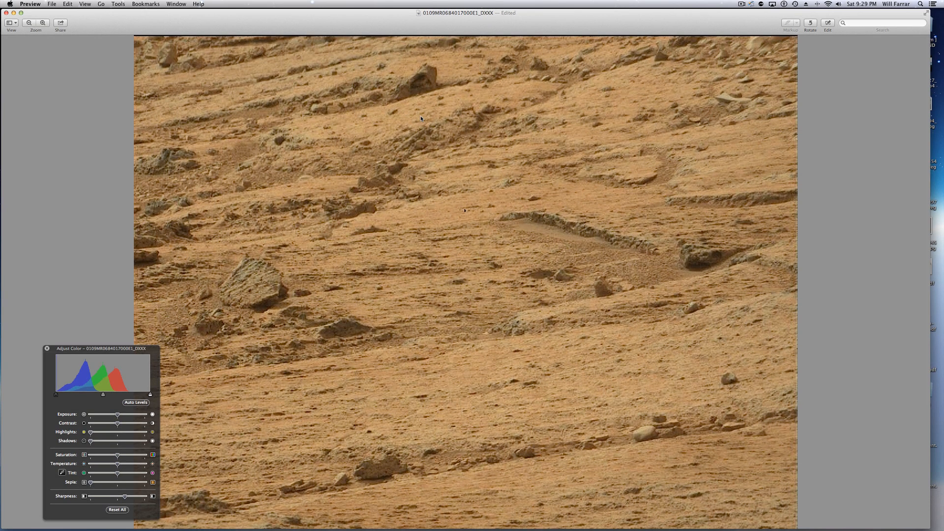
pyautogui.moveTo(374, 192)
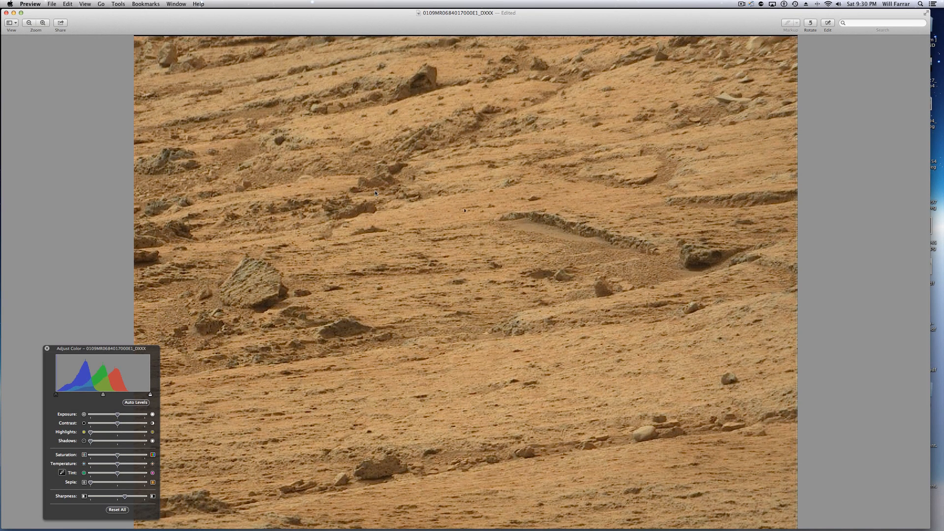
pyautogui.moveTo(412, 141)
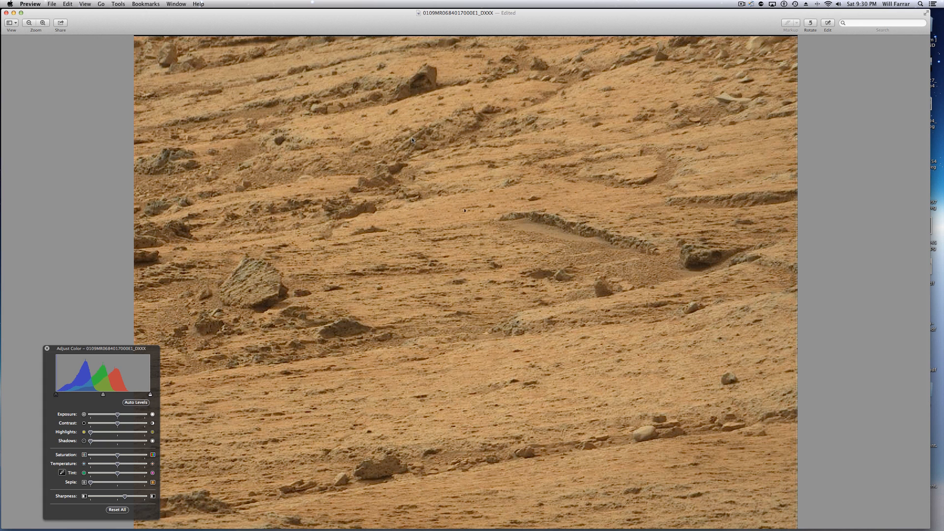
pyautogui.moveTo(410, 143)
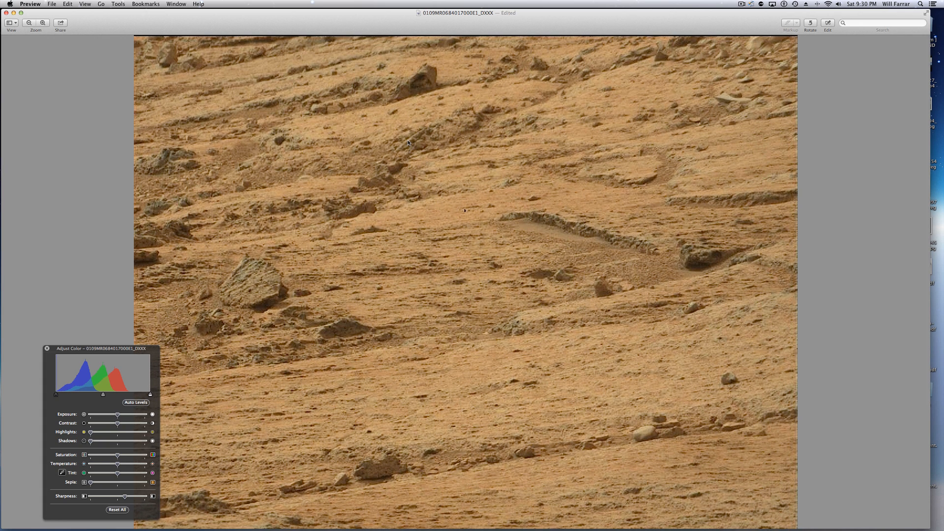
pyautogui.moveTo(198, 169)
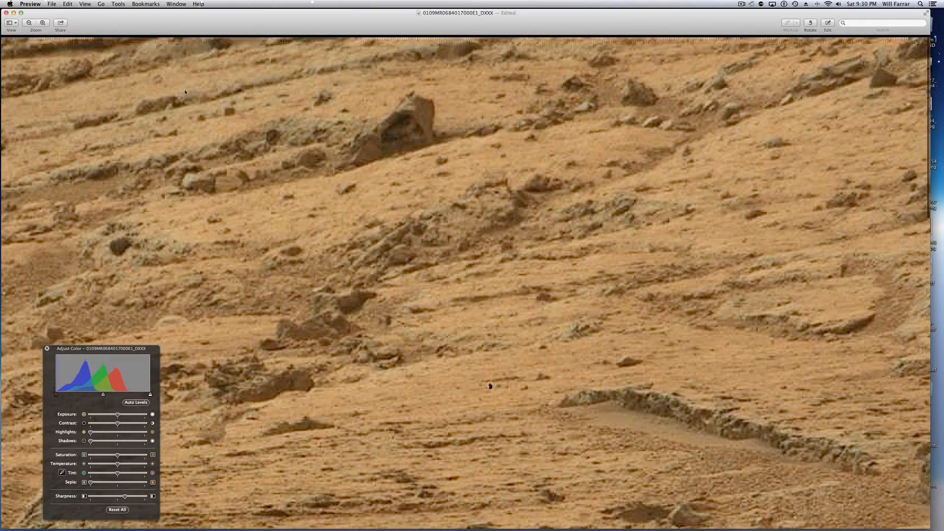
pyautogui.moveTo(395, 144)
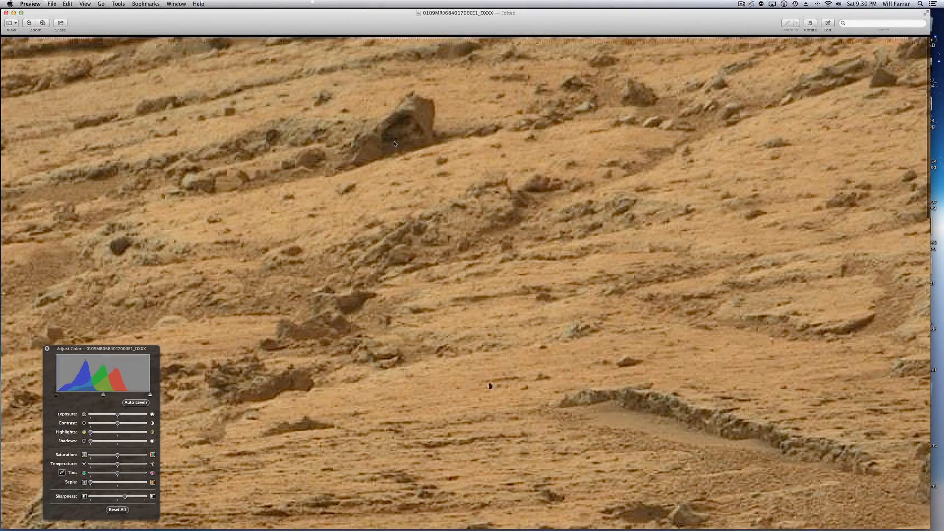
pyautogui.moveTo(400, 125)
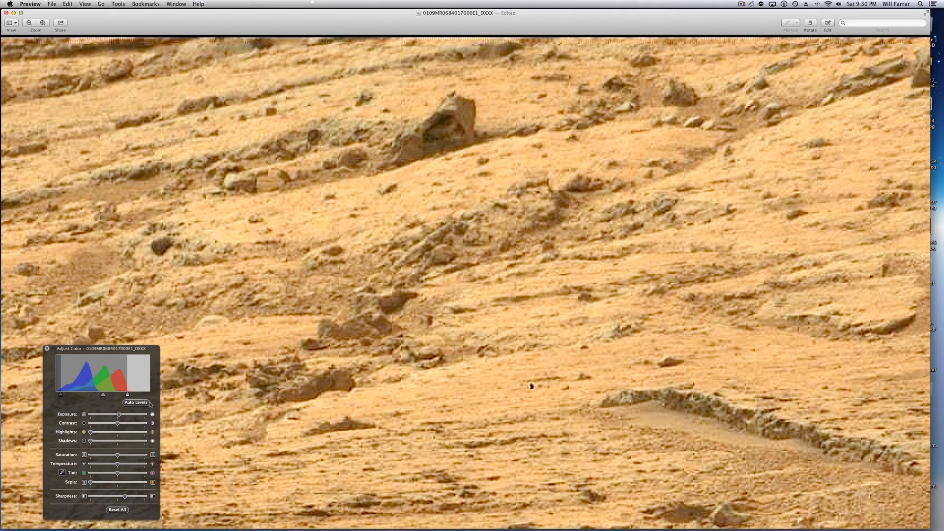
# Step: Reset All colour adjustments after testing Auto Levels, keeping the upper ridge enlarged
pyautogui.click(136, 401)
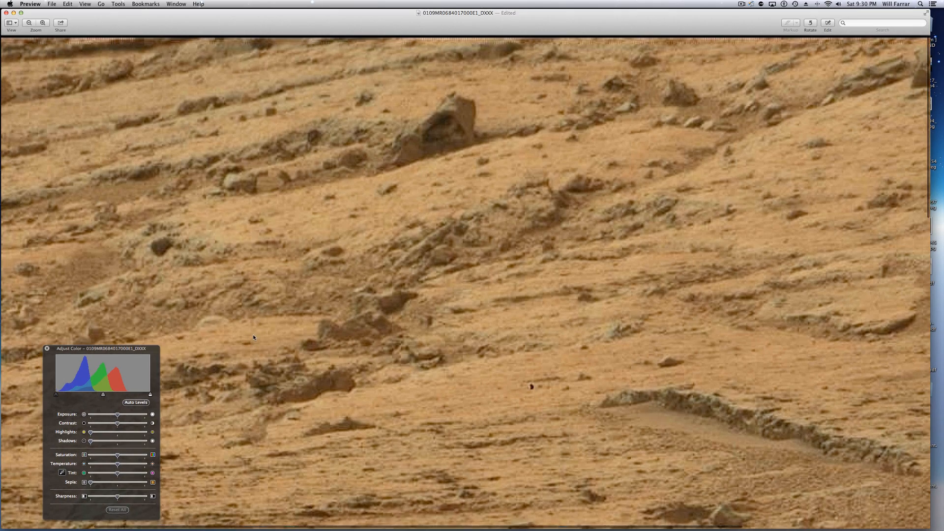
pyautogui.scroll(-3)
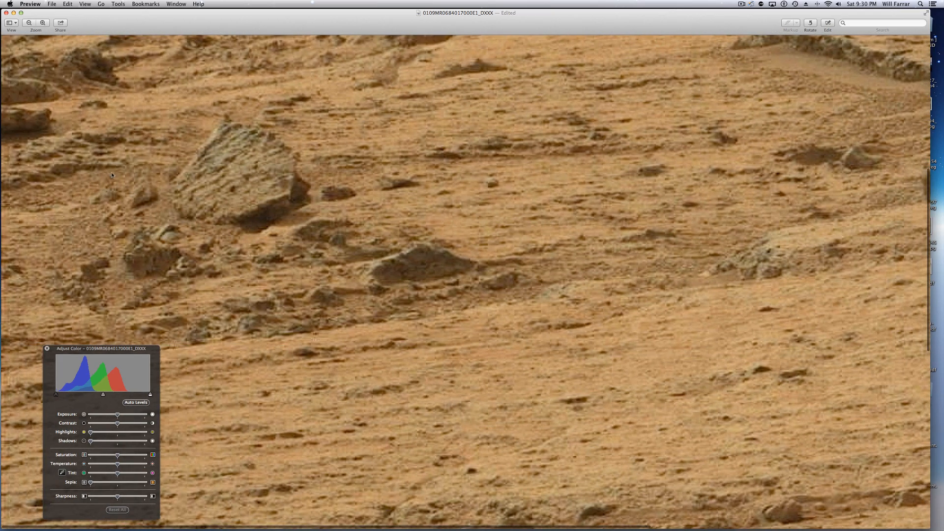
pyautogui.moveTo(156, 236)
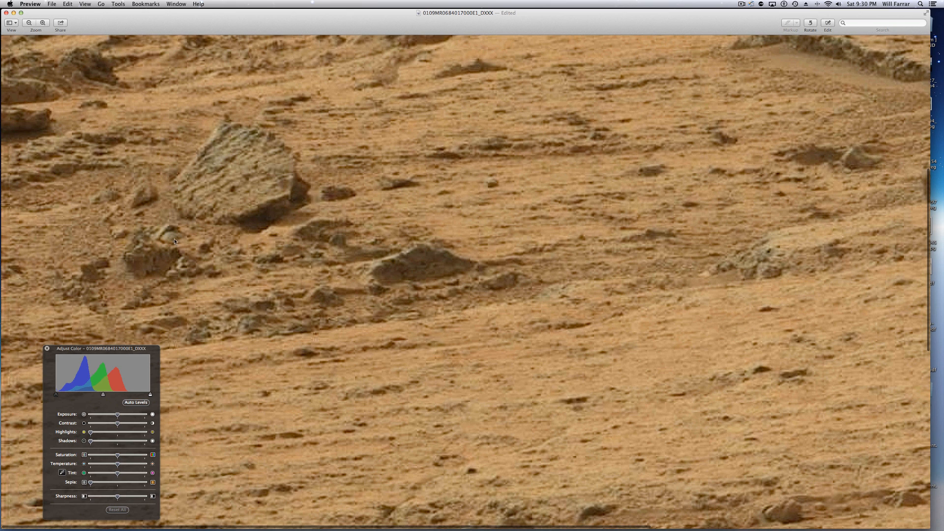
pyautogui.moveTo(173, 227)
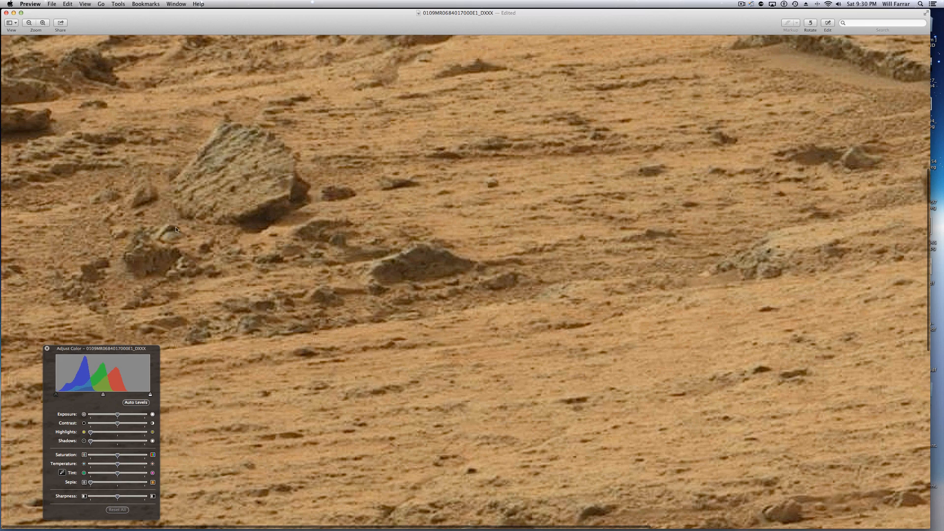
pyautogui.moveTo(277, 216)
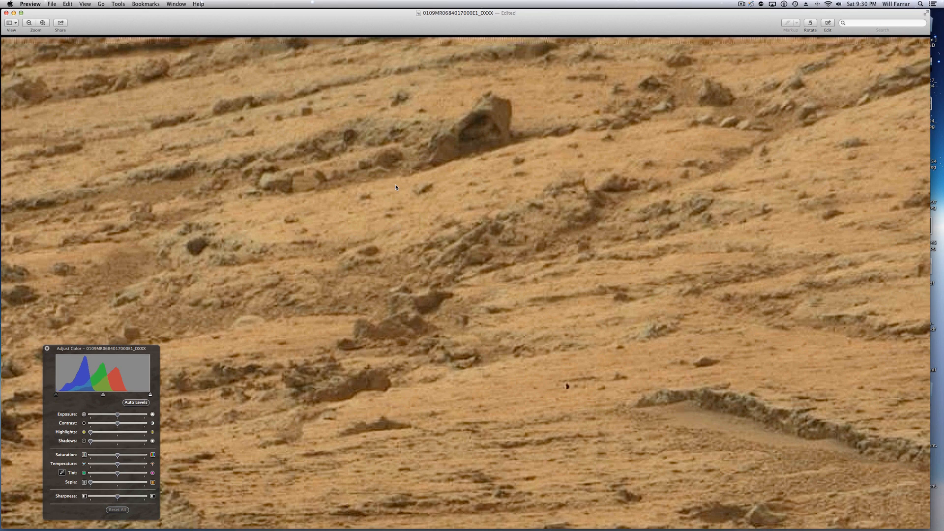
pyautogui.moveTo(57, 26)
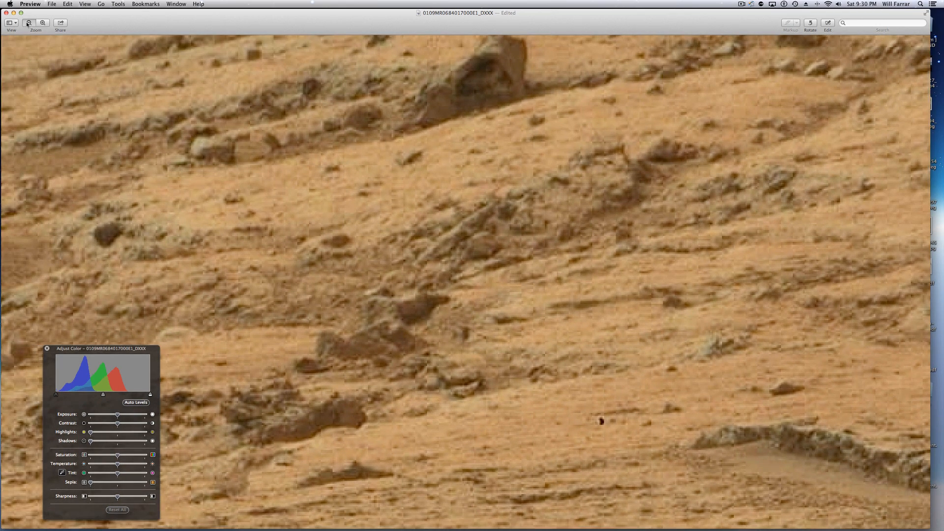
# Step: Zoom out so the whole Mars terrain image fits the window again
pyautogui.click(42, 23)
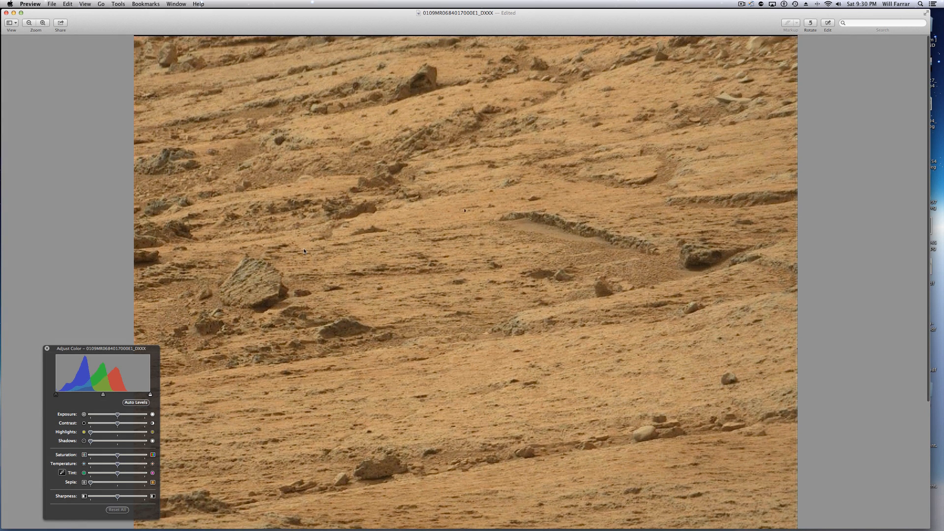
pyautogui.moveTo(306, 246)
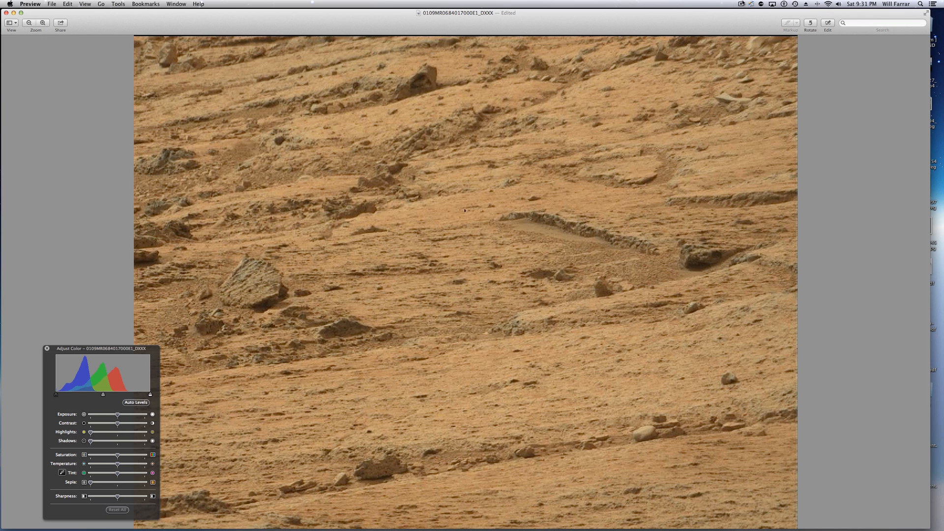
pyautogui.click(741, 4)
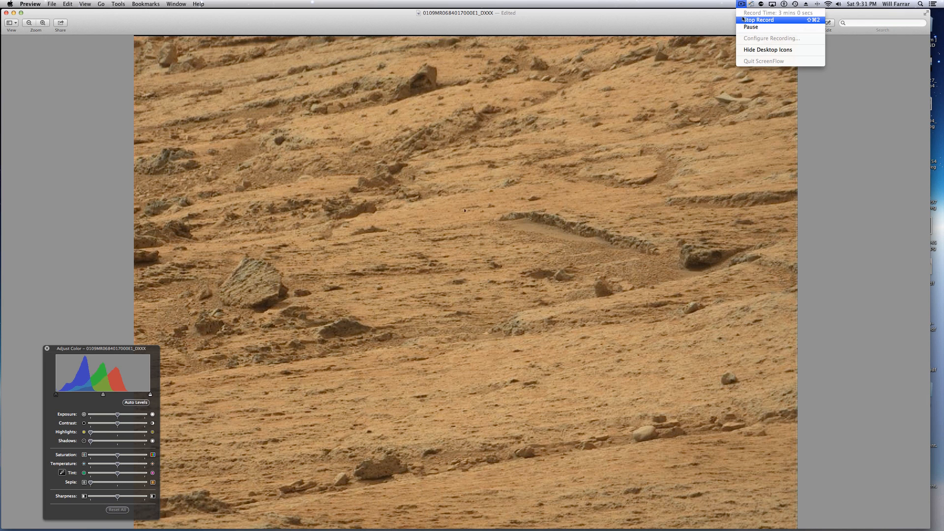